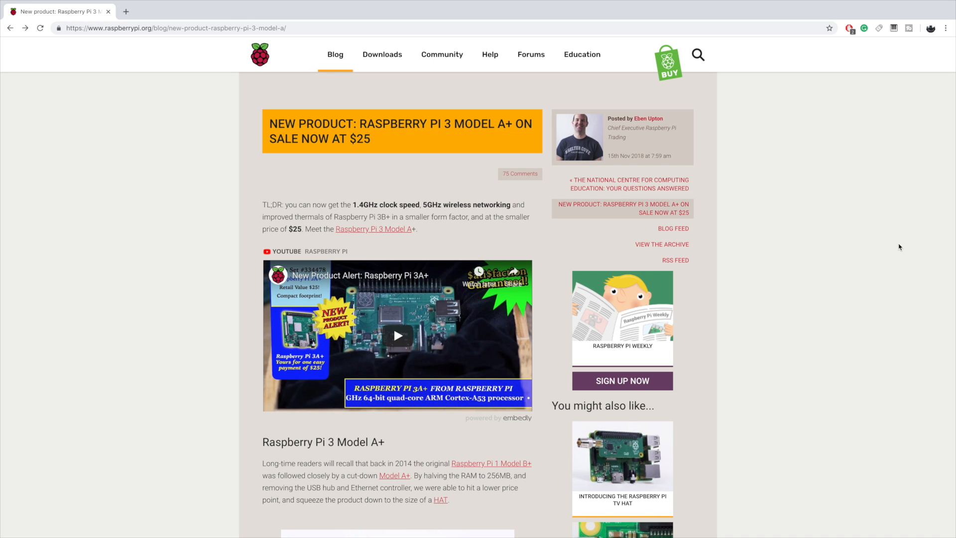
Scroll down the Pi 3 Model A+ launch post past the video and board photo to the feature list.
scroll(down, 3)
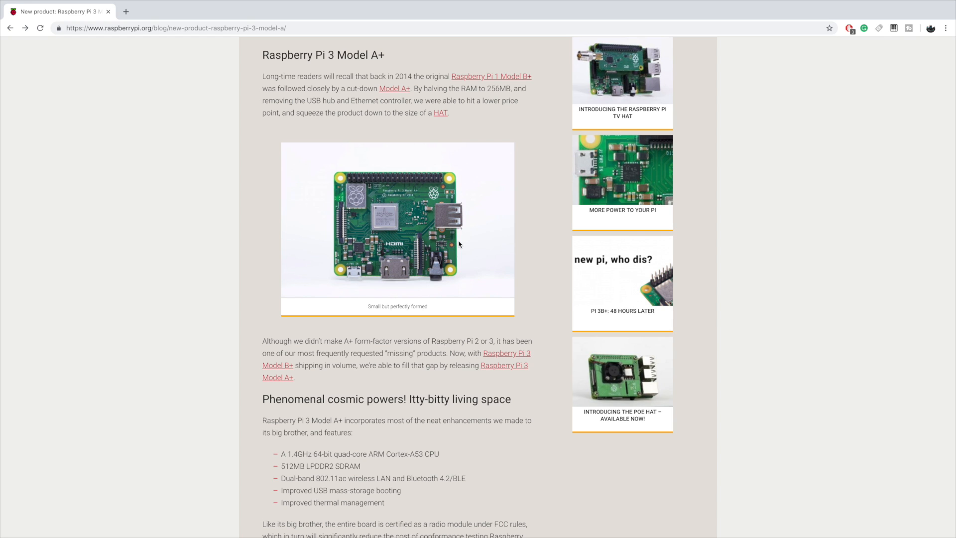
Scroll on through the Just in case section and case photos to the start of the 75 comments.
scroll(down, 3)
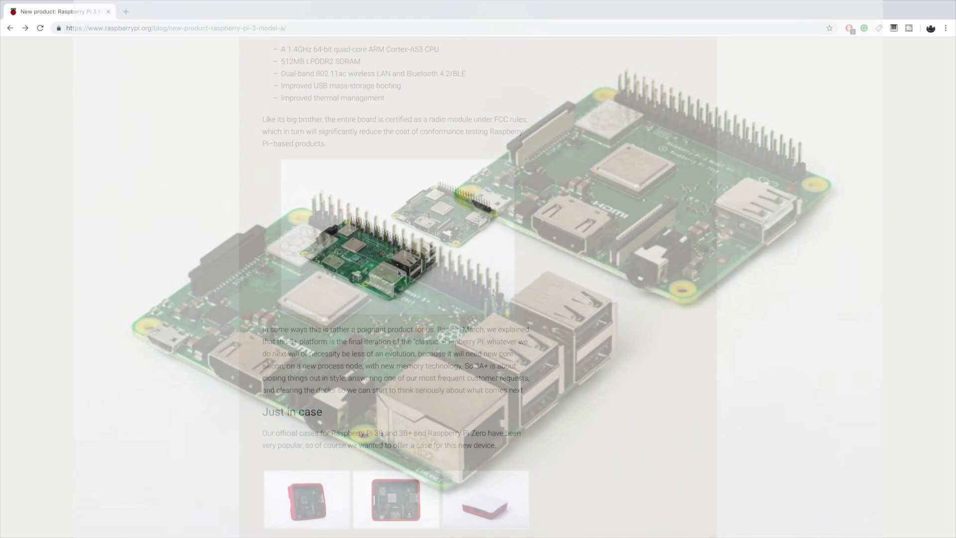
scroll(down, 3)
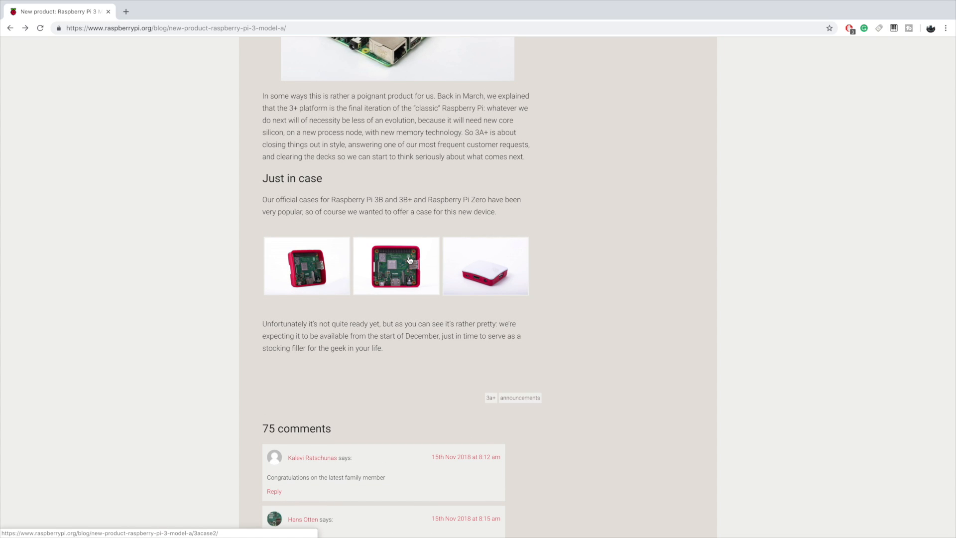
mouse_move(457, 105)
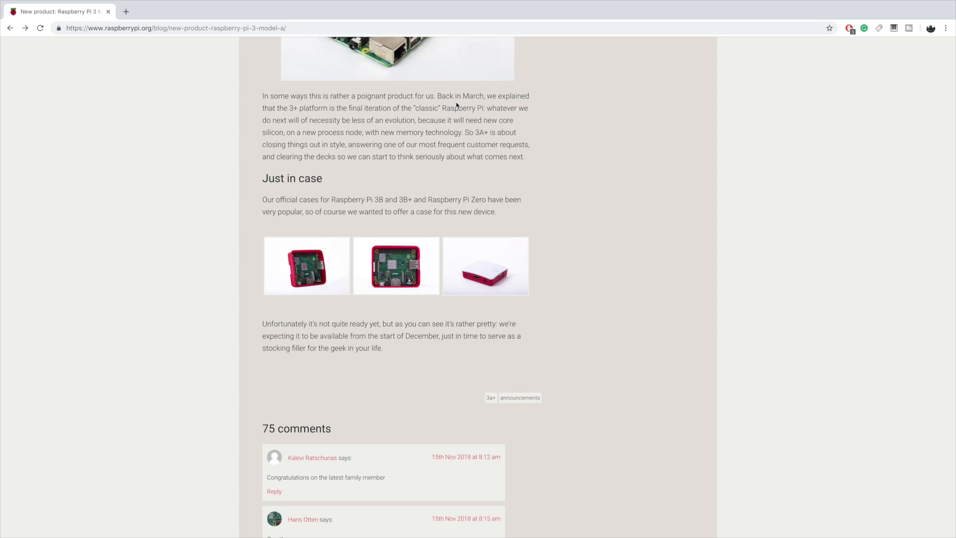
Scroll back up to the side-by-side photo of the two boards above the case section.
scroll(up, 3)
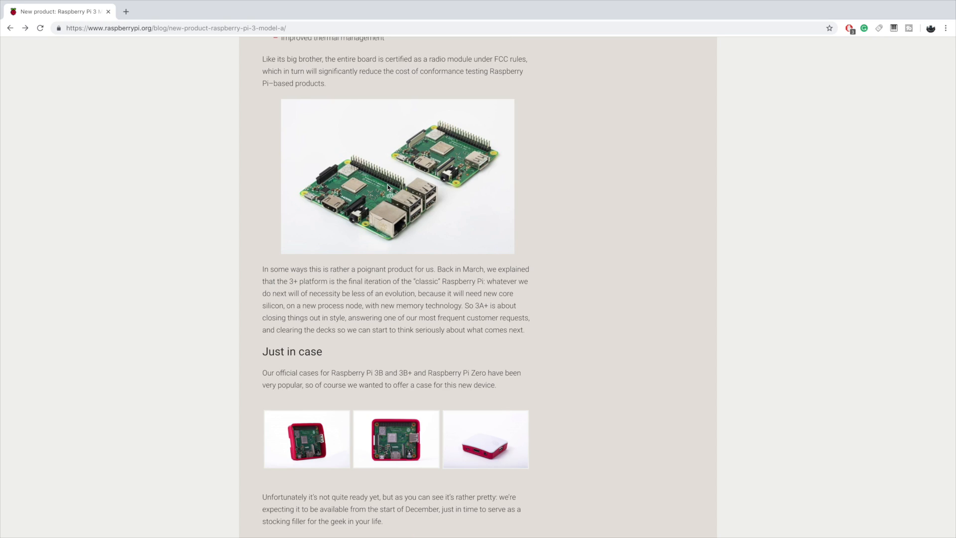
mouse_move(347, 188)
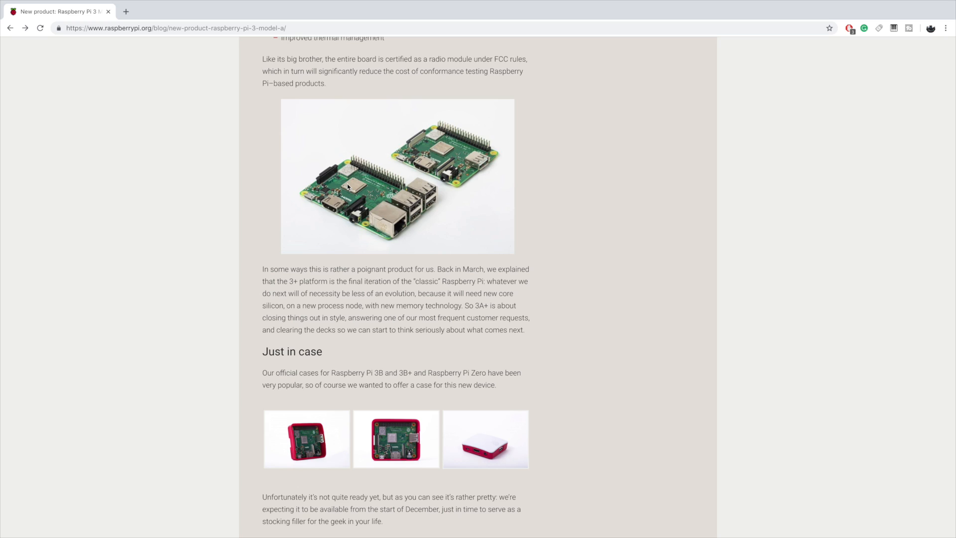
mouse_move(360, 205)
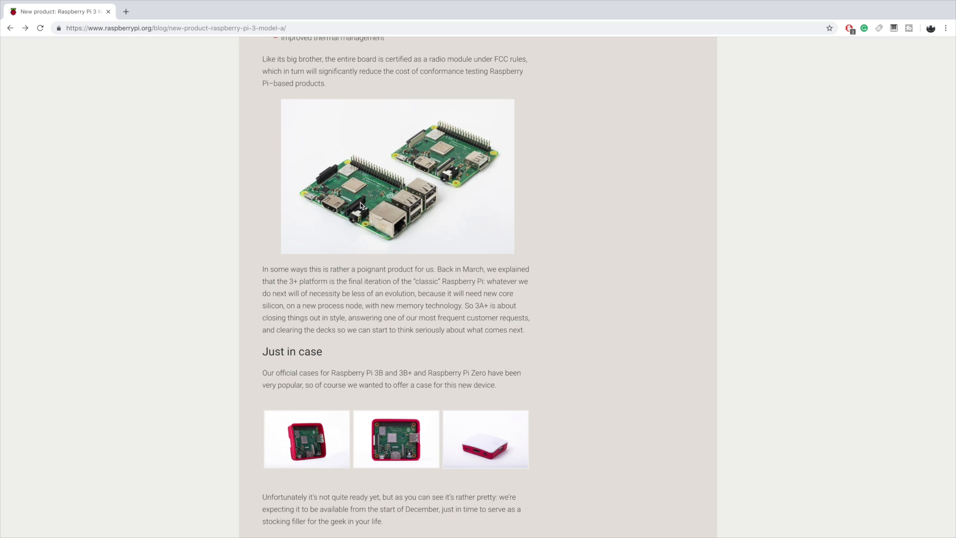
mouse_move(452, 246)
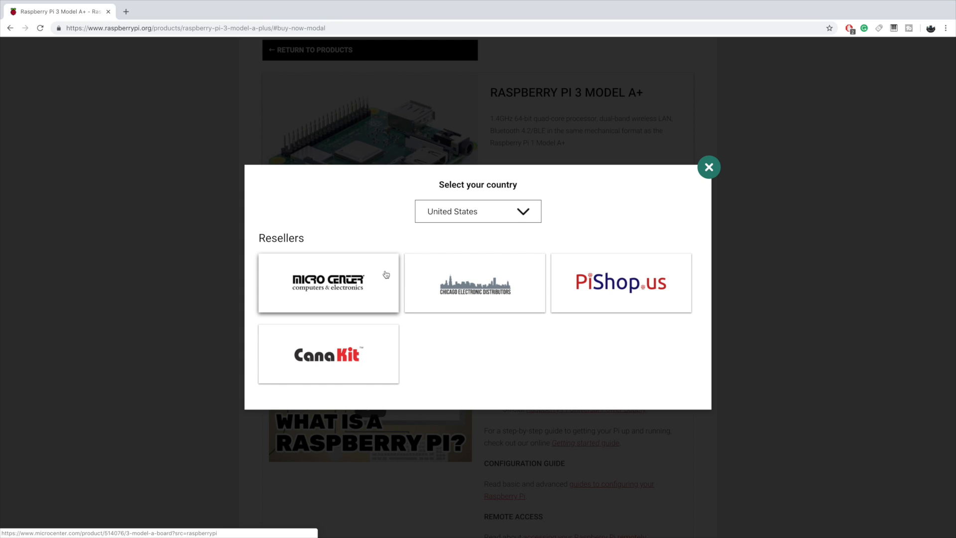
Switch the Buy Now reseller picker to UK, back to United States, then close the dialog.
click(477, 211)
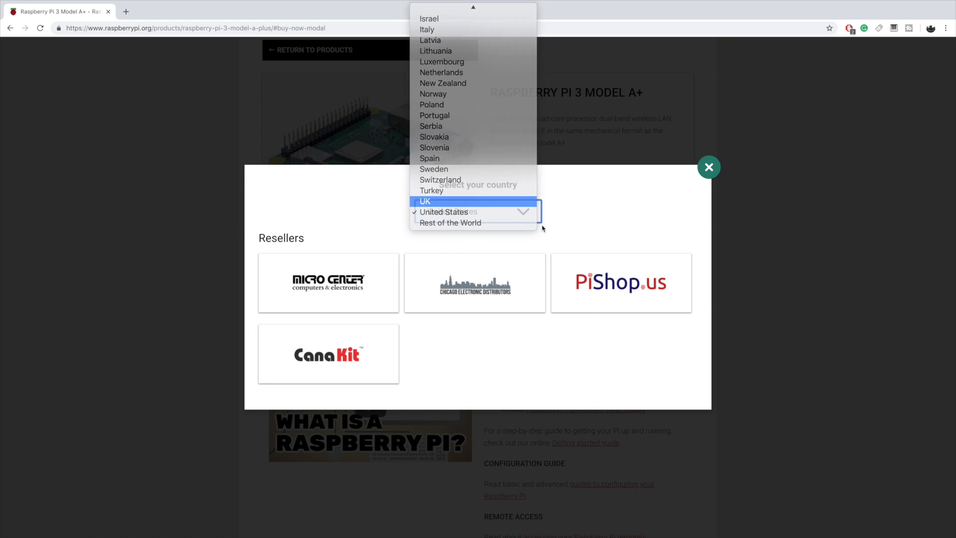
click(424, 200)
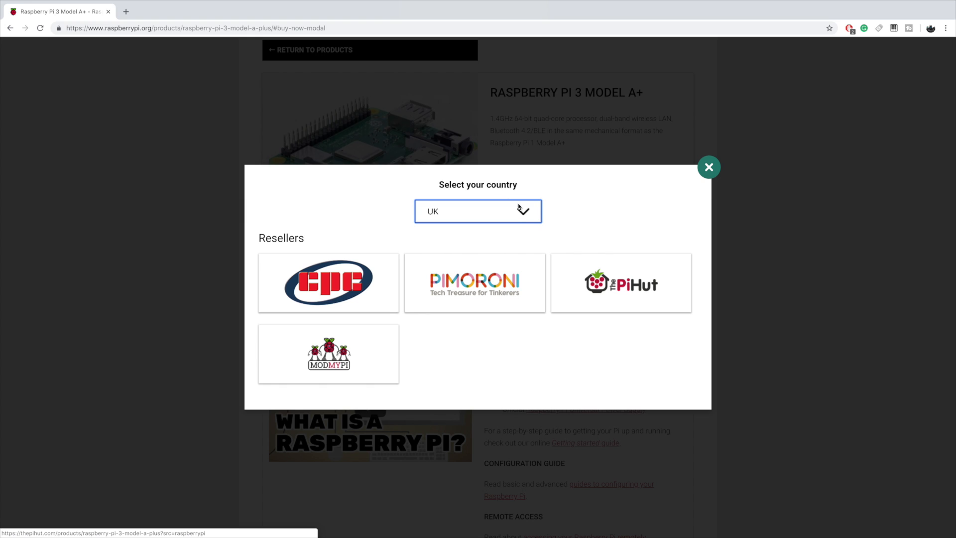
click(477, 211)
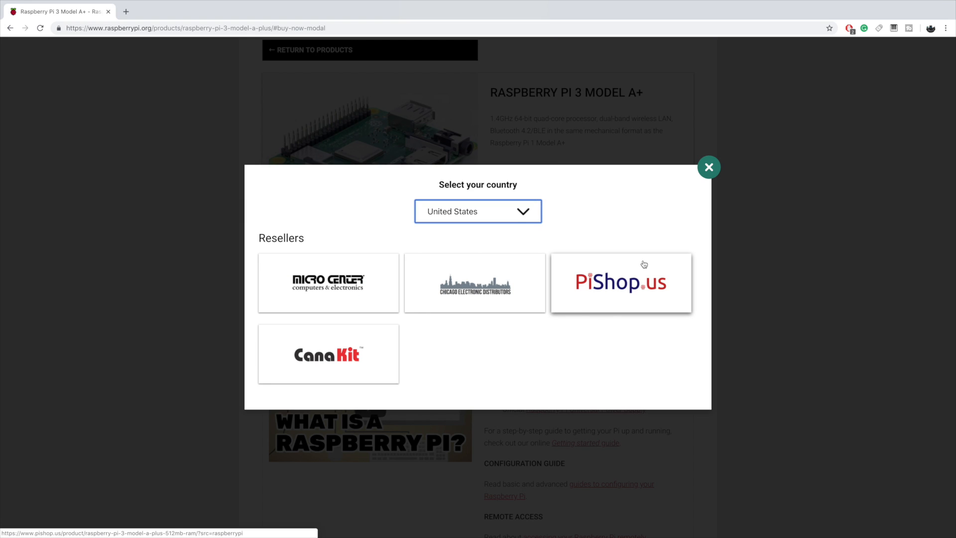
mouse_move(688, 193)
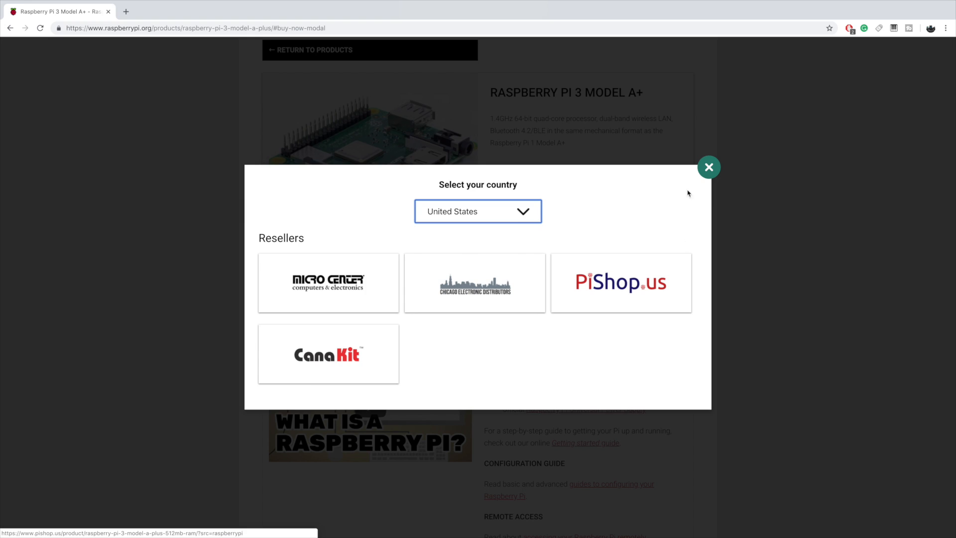
click(707, 167)
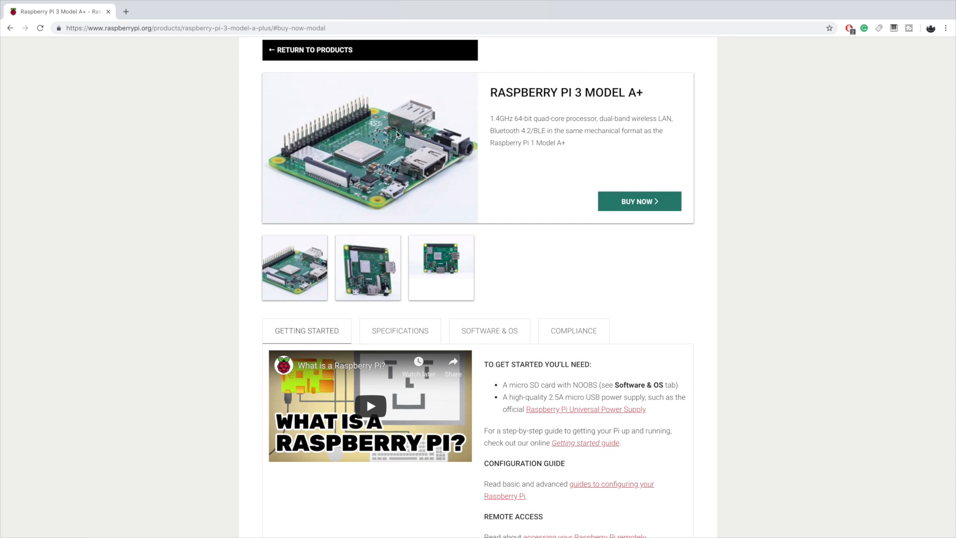
mouse_move(406, 144)
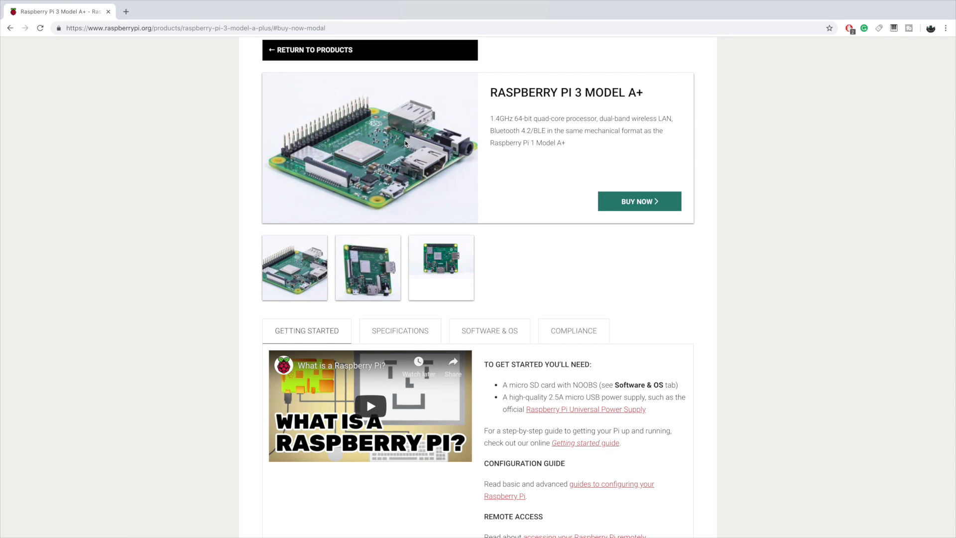